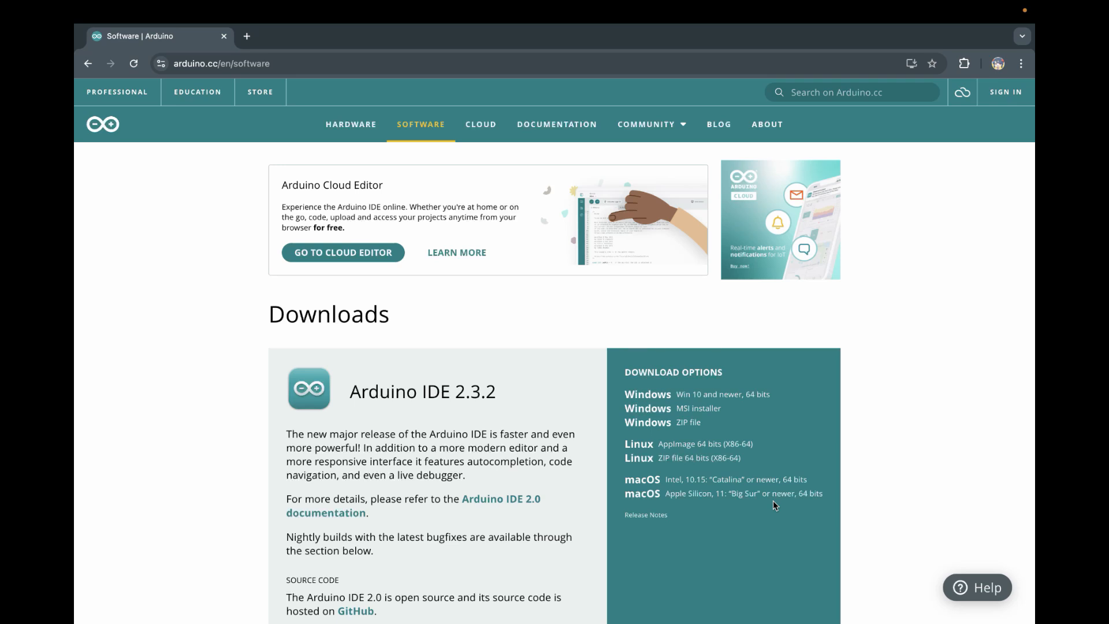
mouse_move(250, 76)
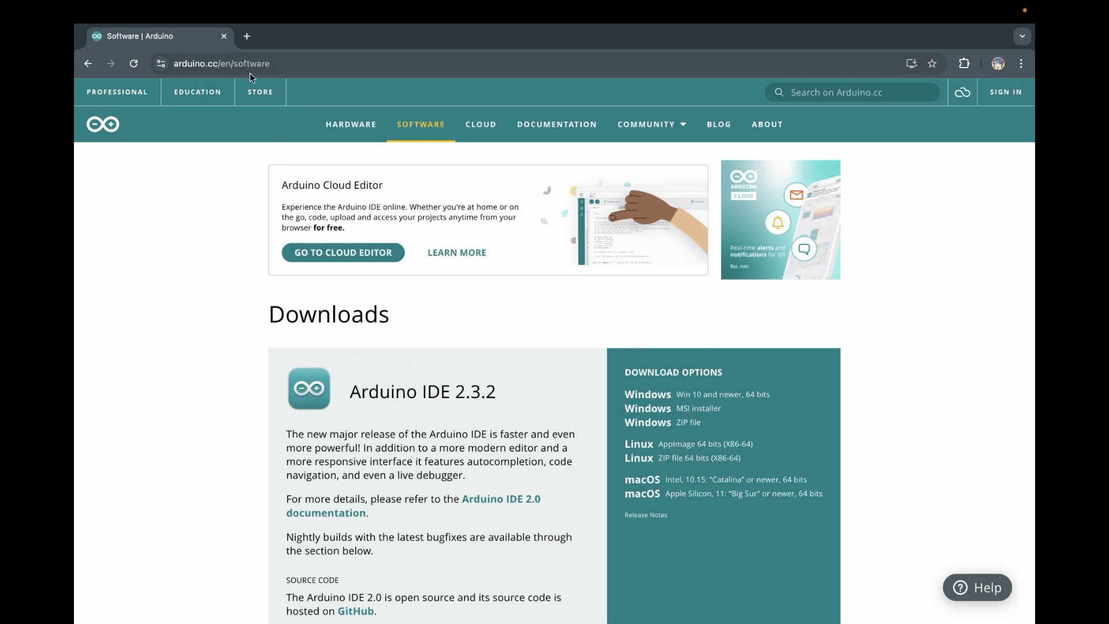
Pair the ESP32 Dev Module with the /dev/cu.usbserial-2120 port and dismiss the upload error.
scroll(down, 3)
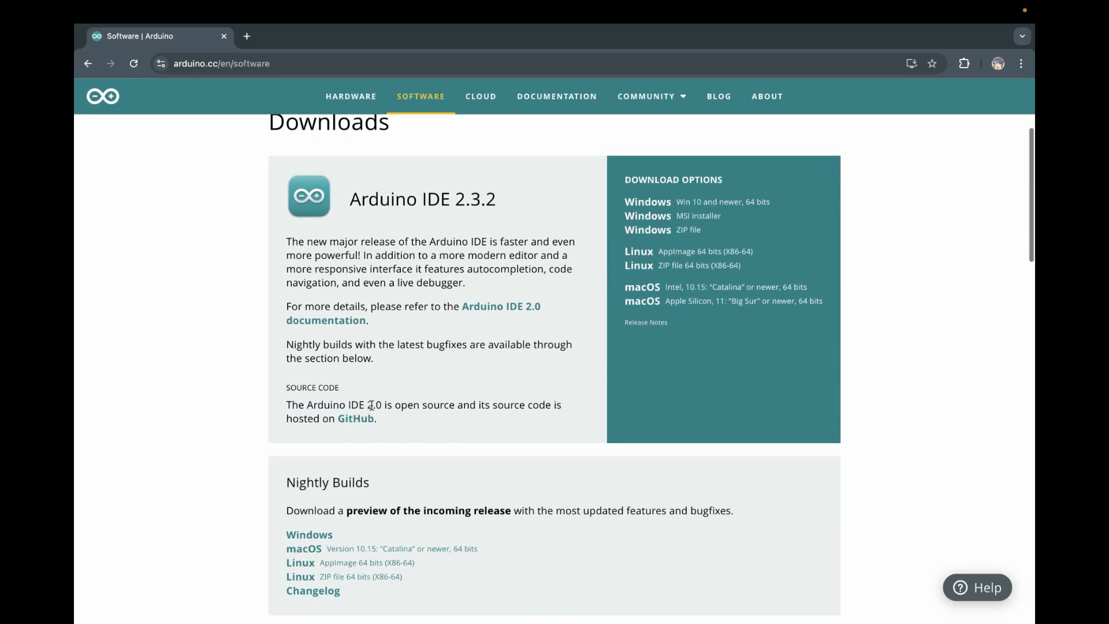
scroll(down, 3)
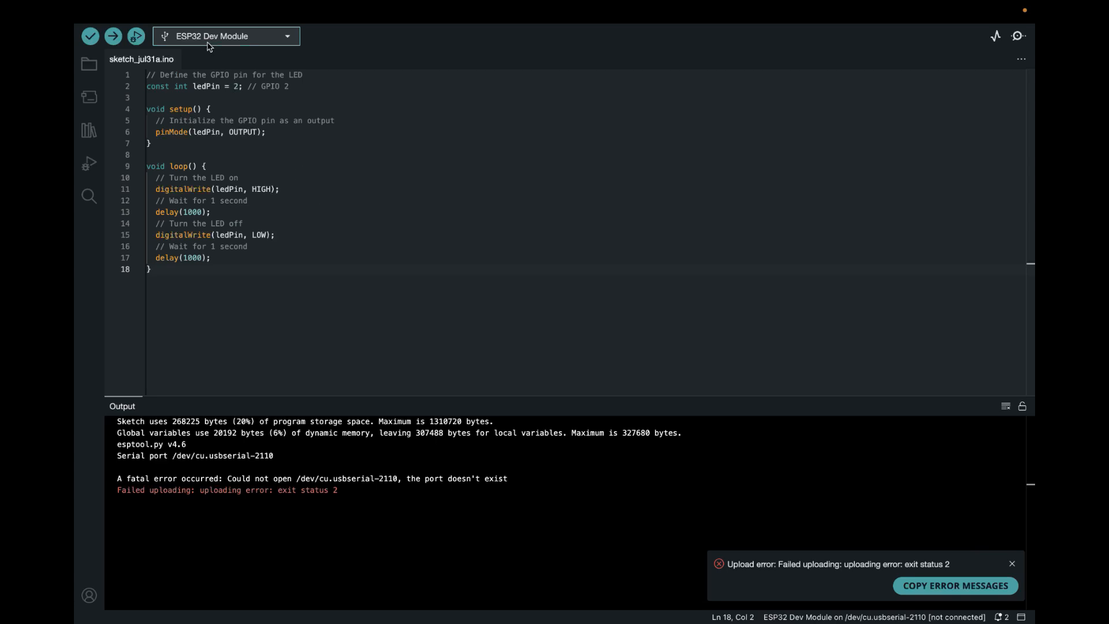
mouse_move(209, 45)
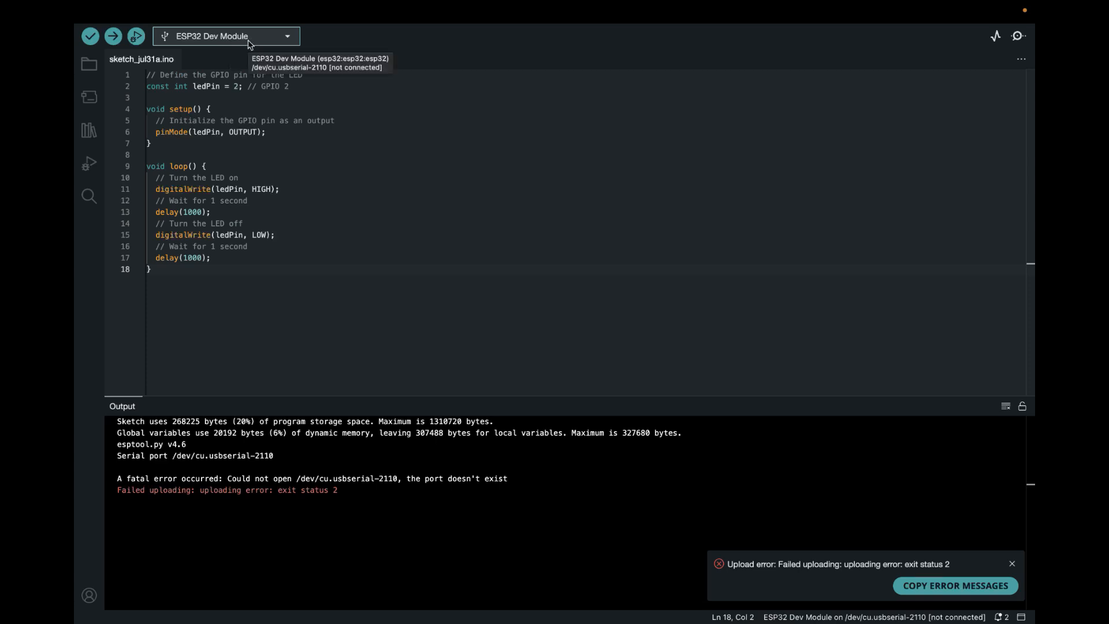
mouse_move(262, 69)
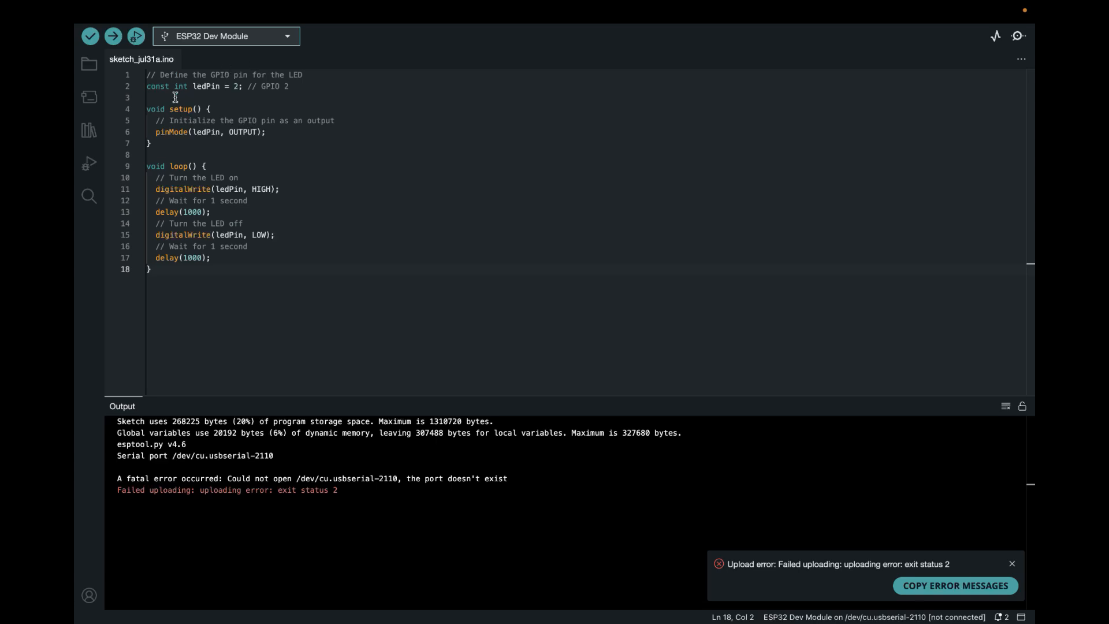
mouse_move(223, 103)
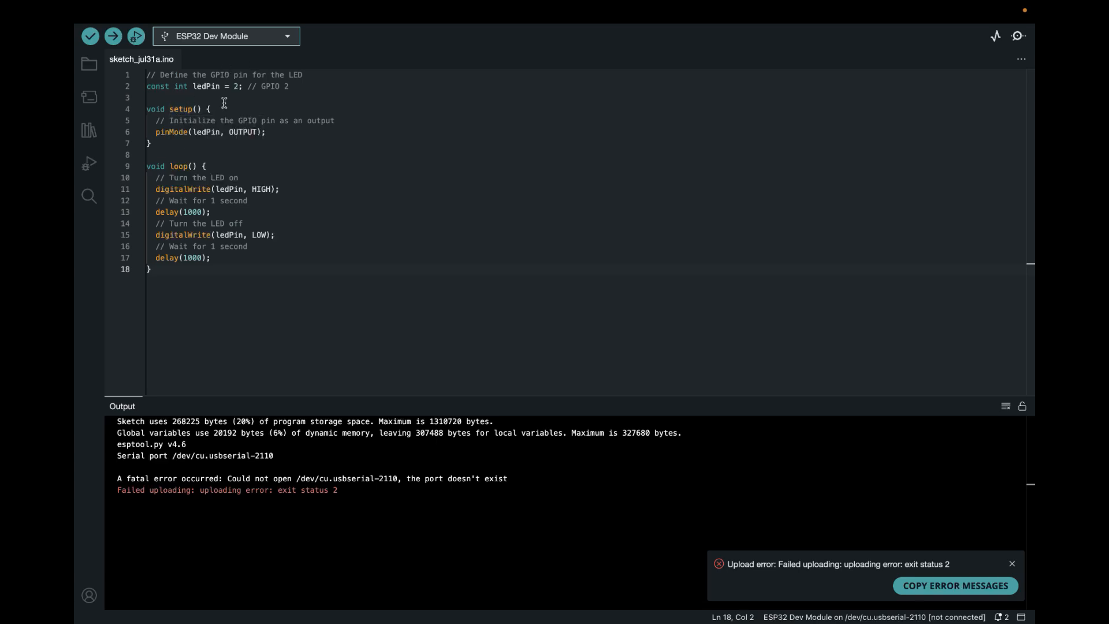
mouse_move(189, 112)
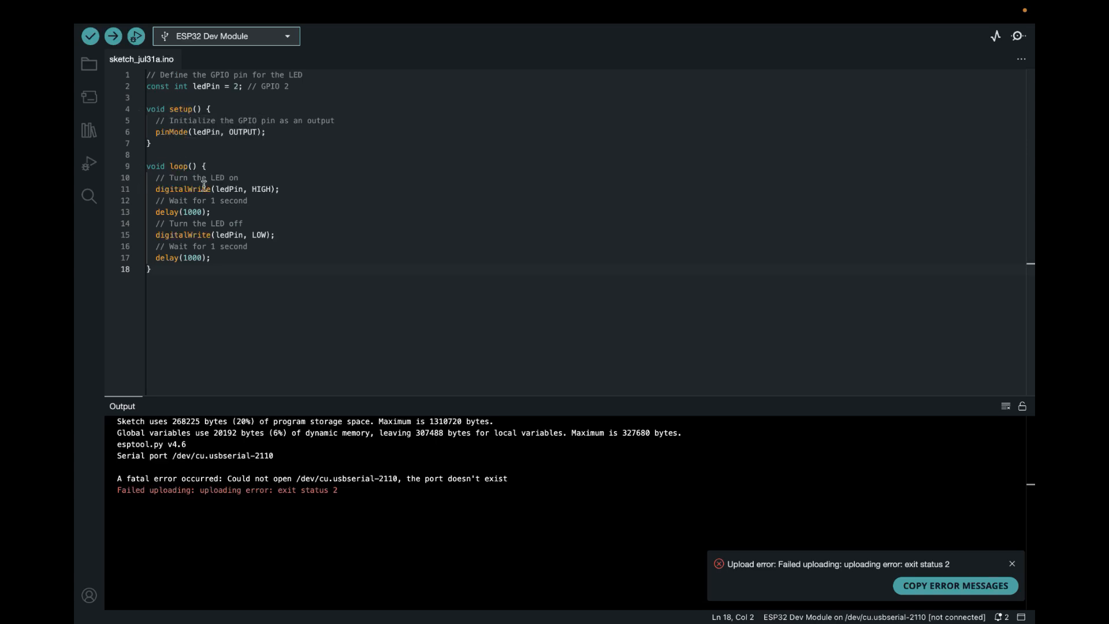
mouse_move(255, 162)
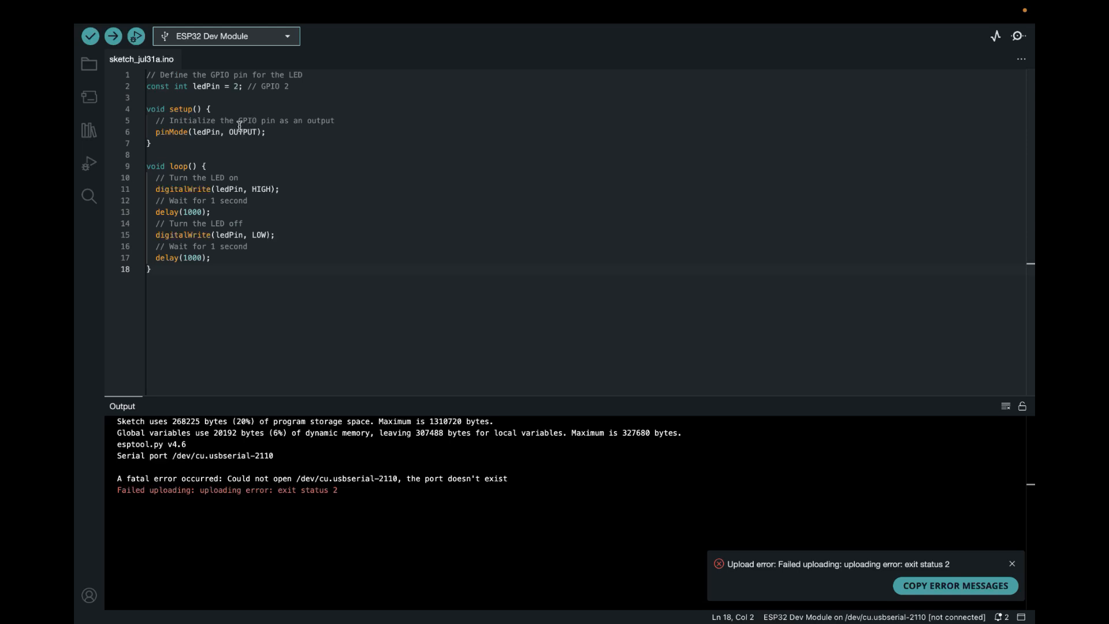
mouse_move(255, 207)
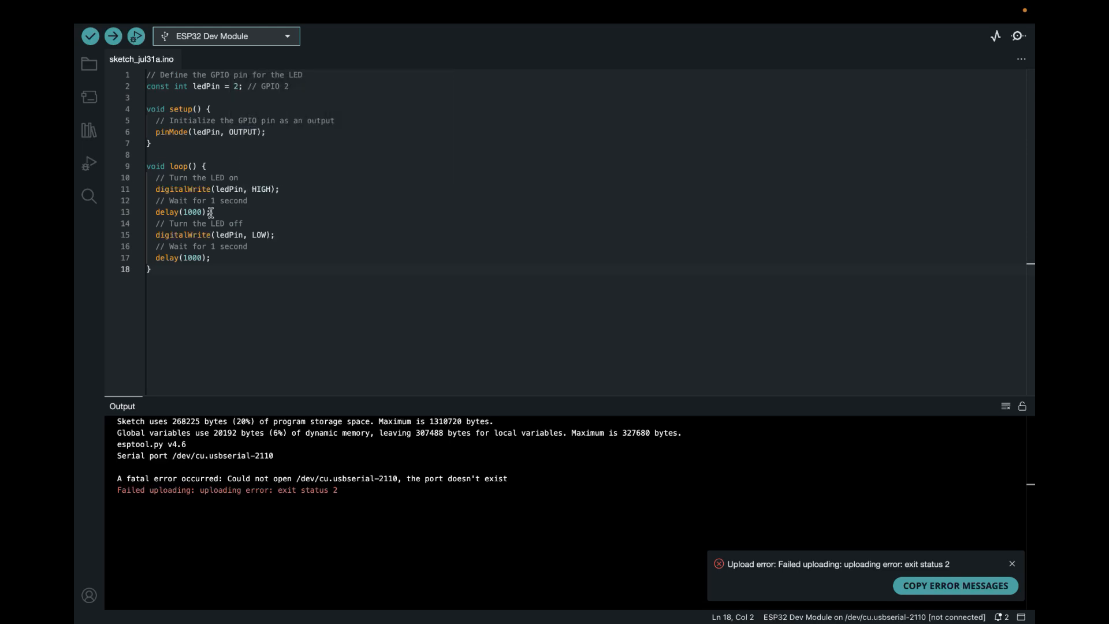
mouse_move(202, 223)
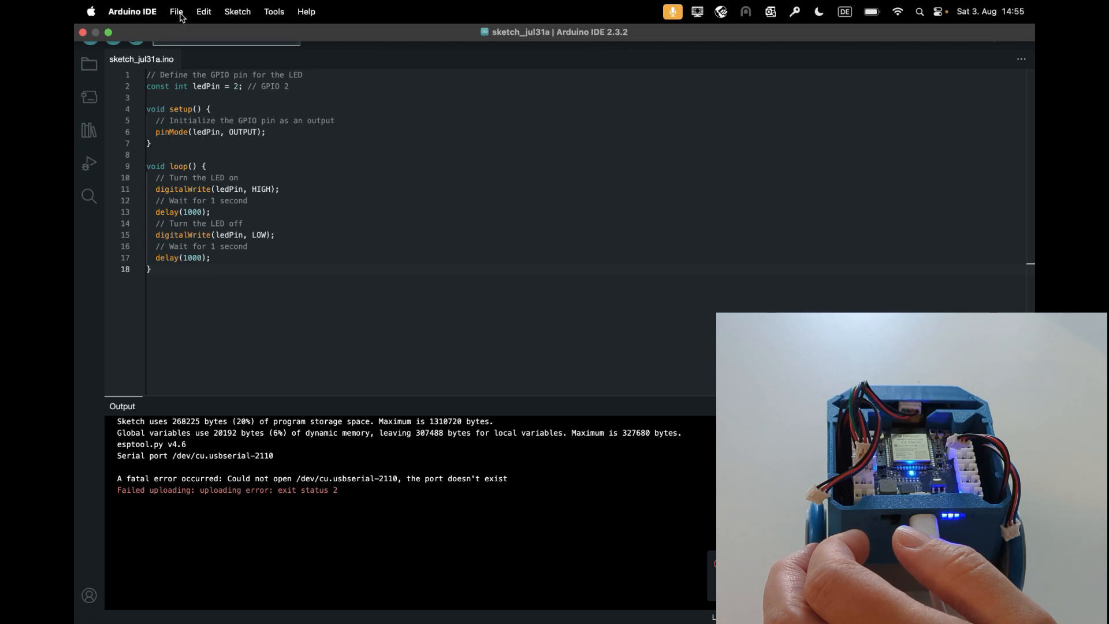
click(226, 36)
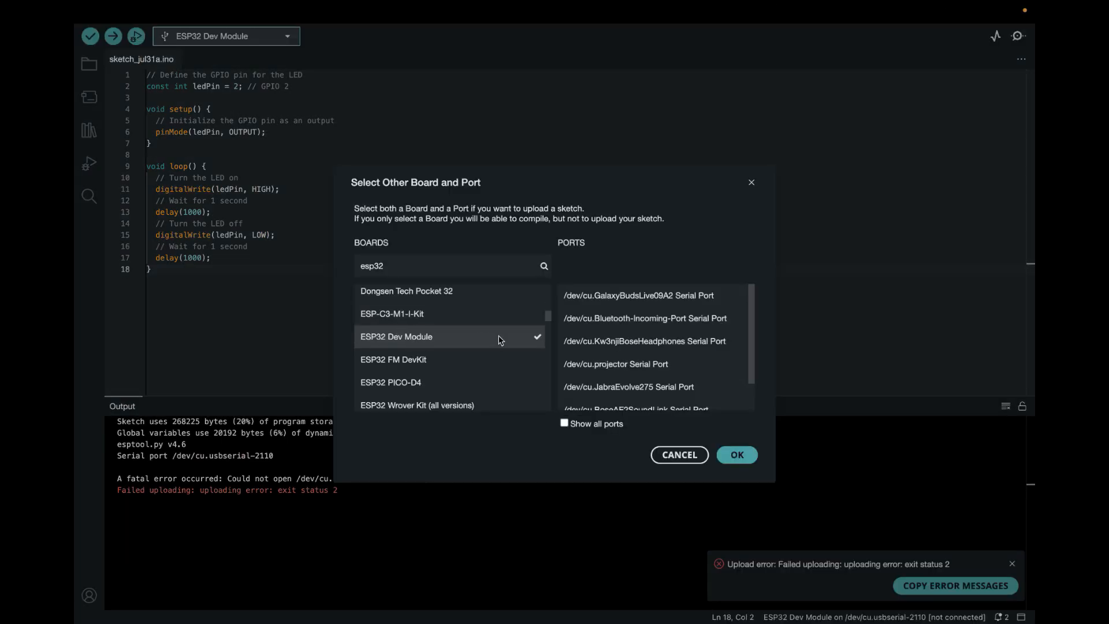
mouse_move(734, 318)
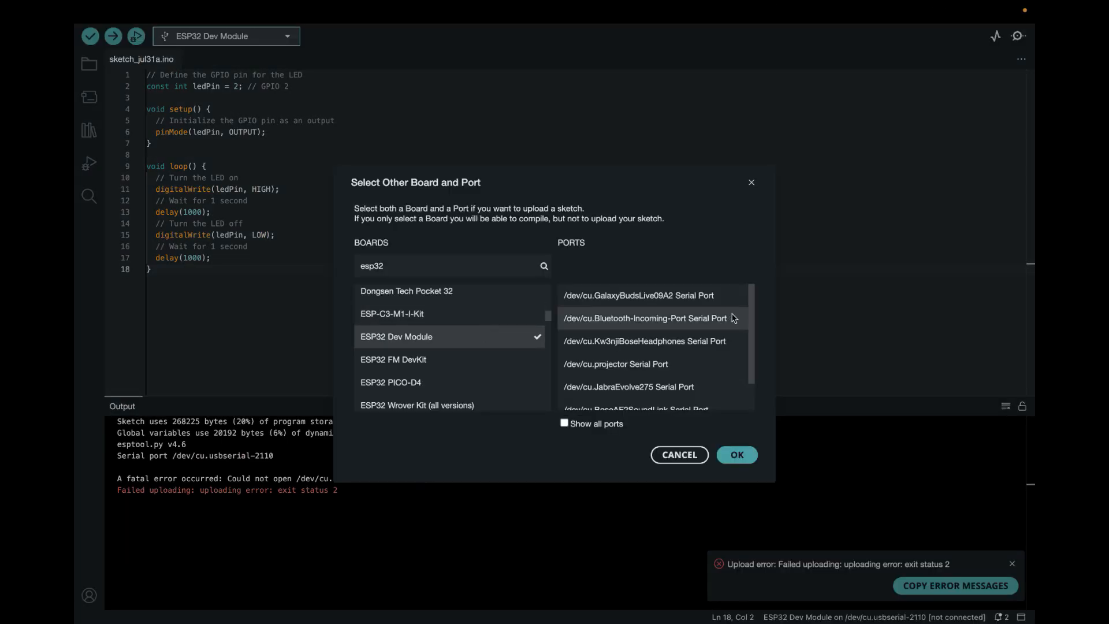
mouse_move(705, 340)
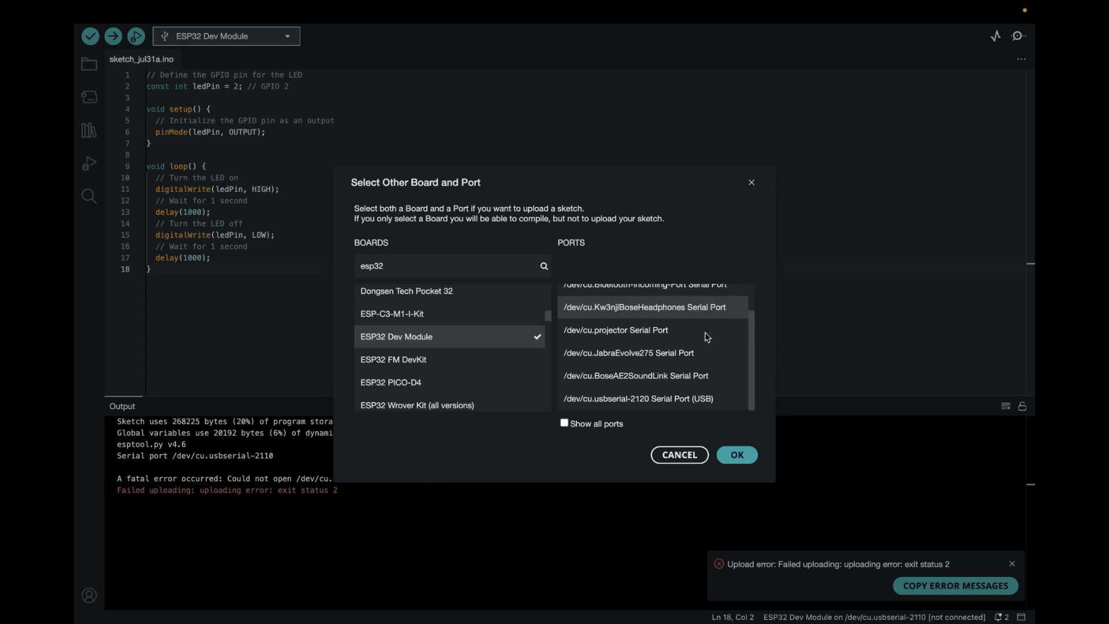
click(636, 398)
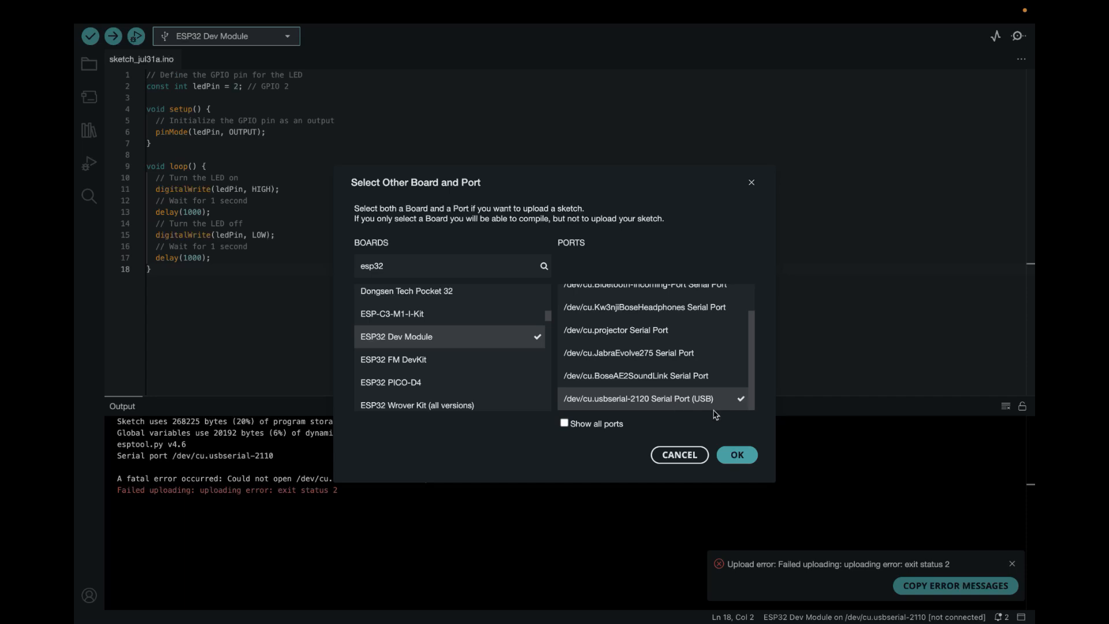
click(735, 454)
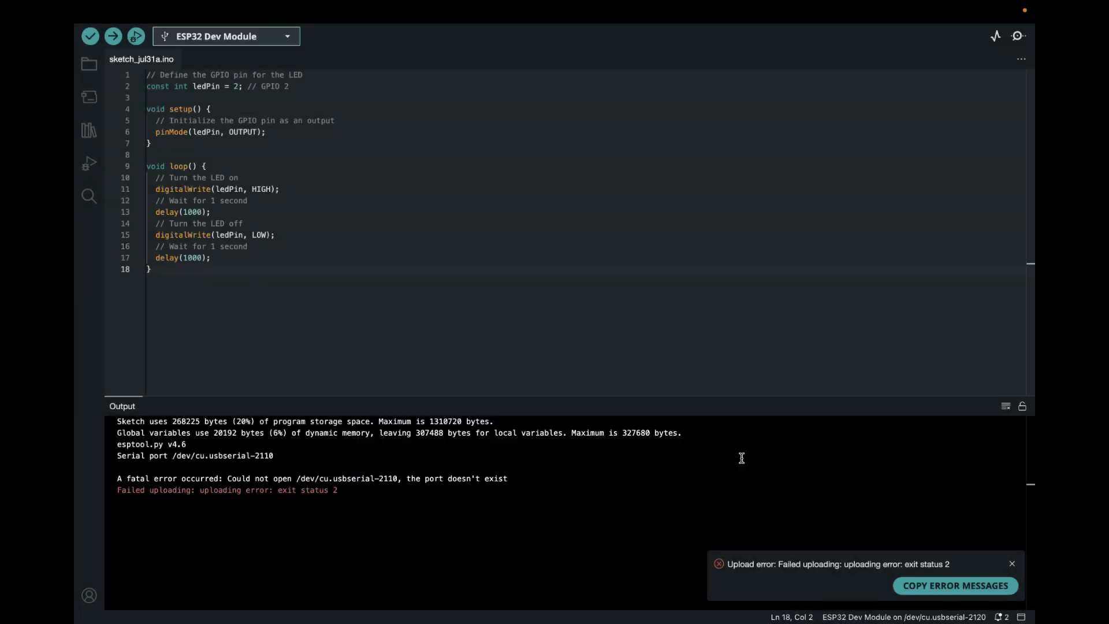
click(1011, 563)
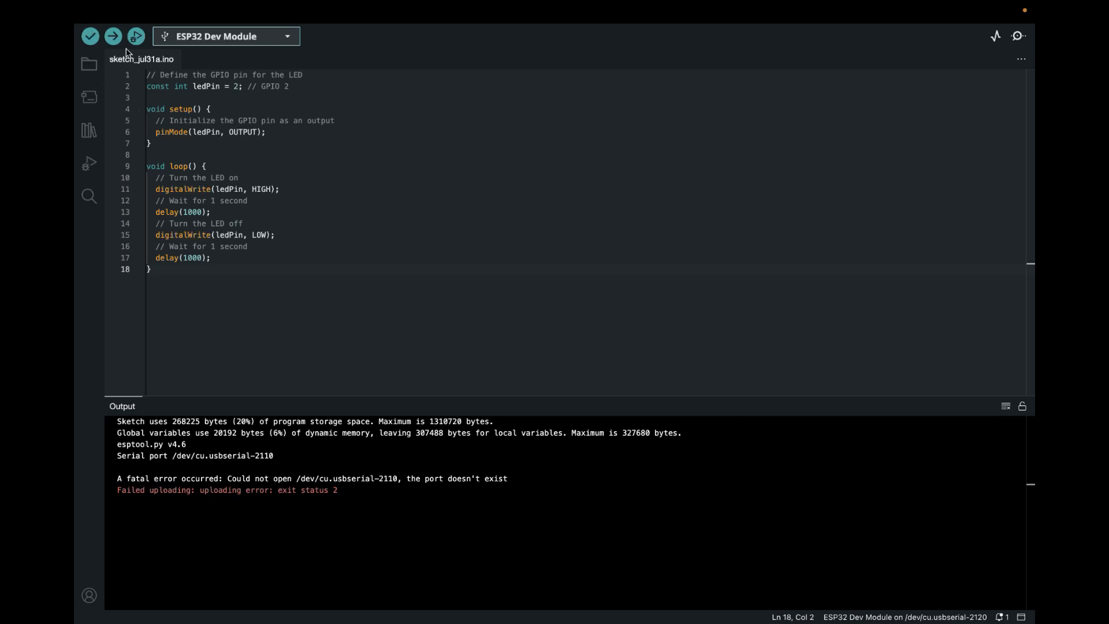
Upload the blink sketch to the ESP32 until the hash is verified and the board hard-resets.
click(113, 36)
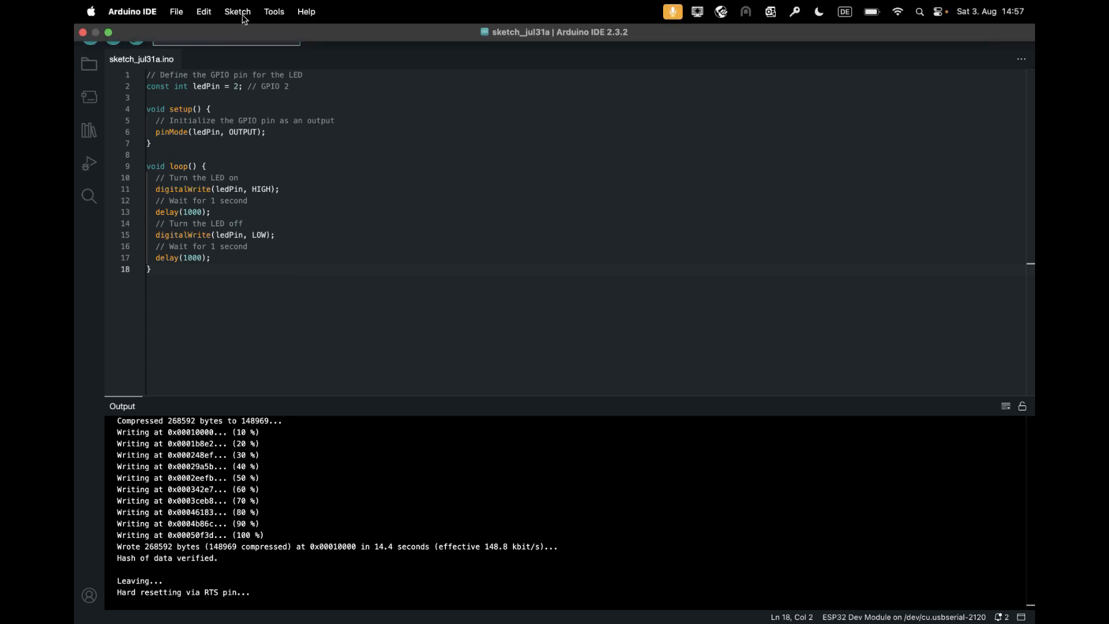
click(274, 11)
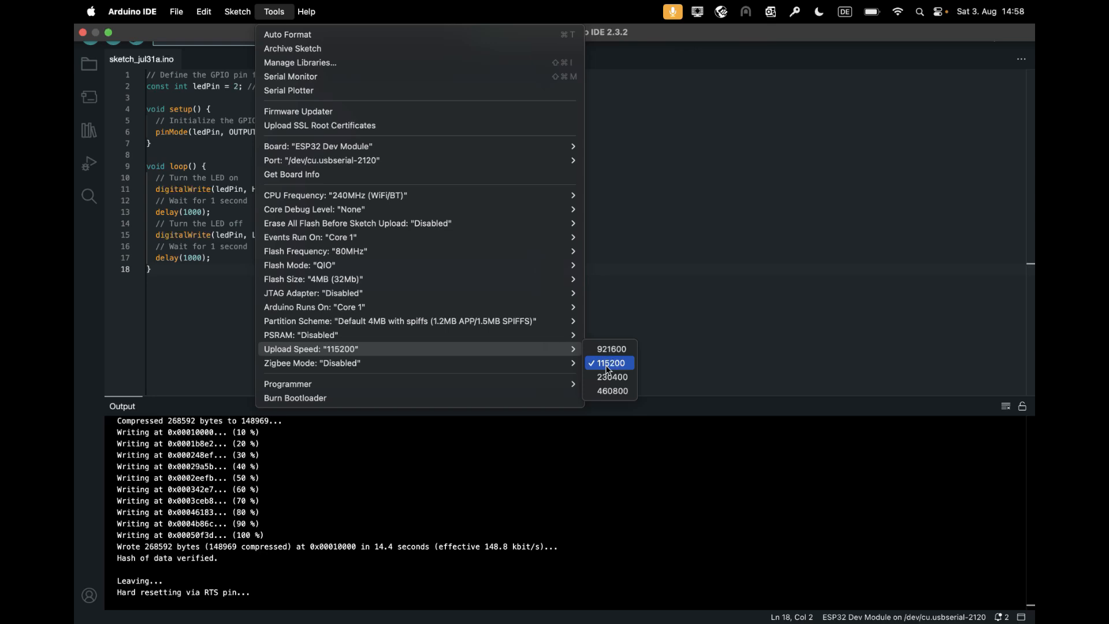
mouse_move(611, 377)
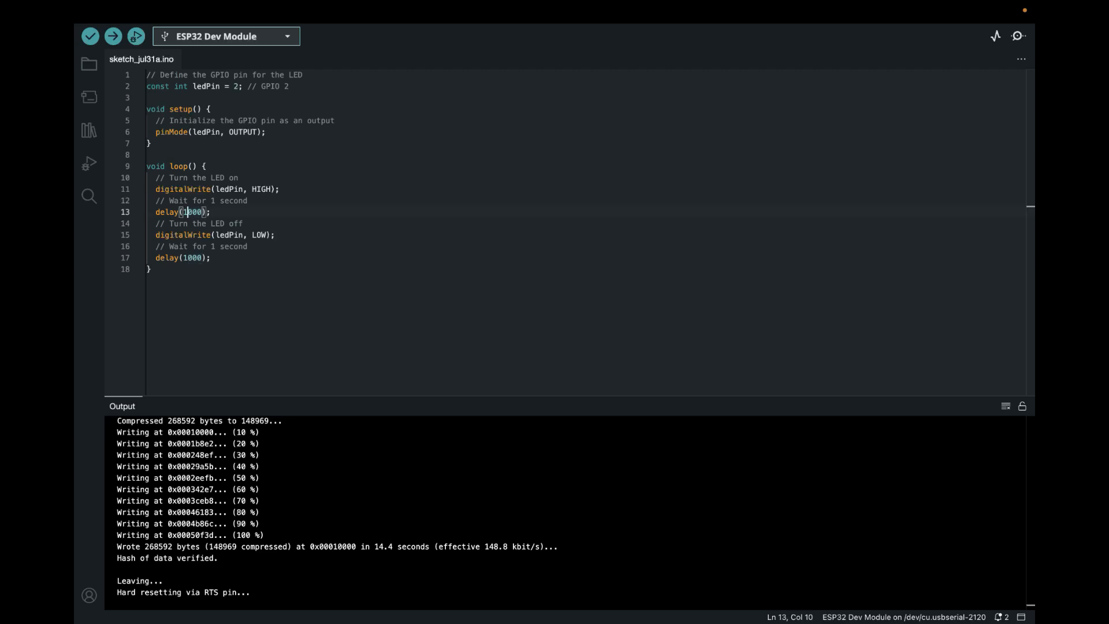
Change the first loop delay on line 13 from 1000 to 3000 ms.
text(3000)
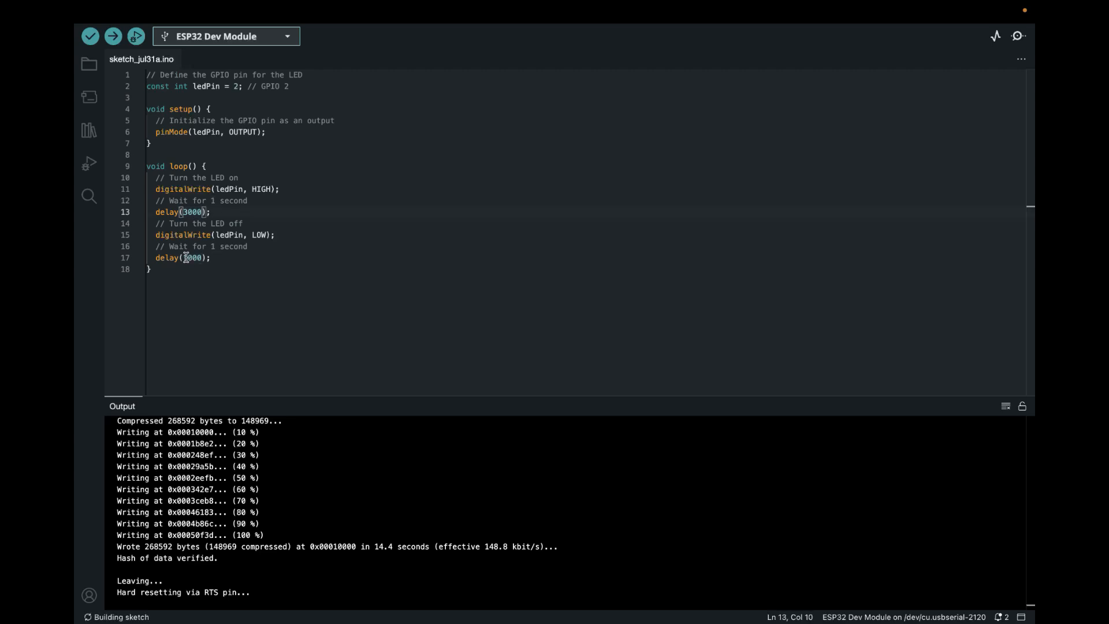
mouse_move(225, 235)
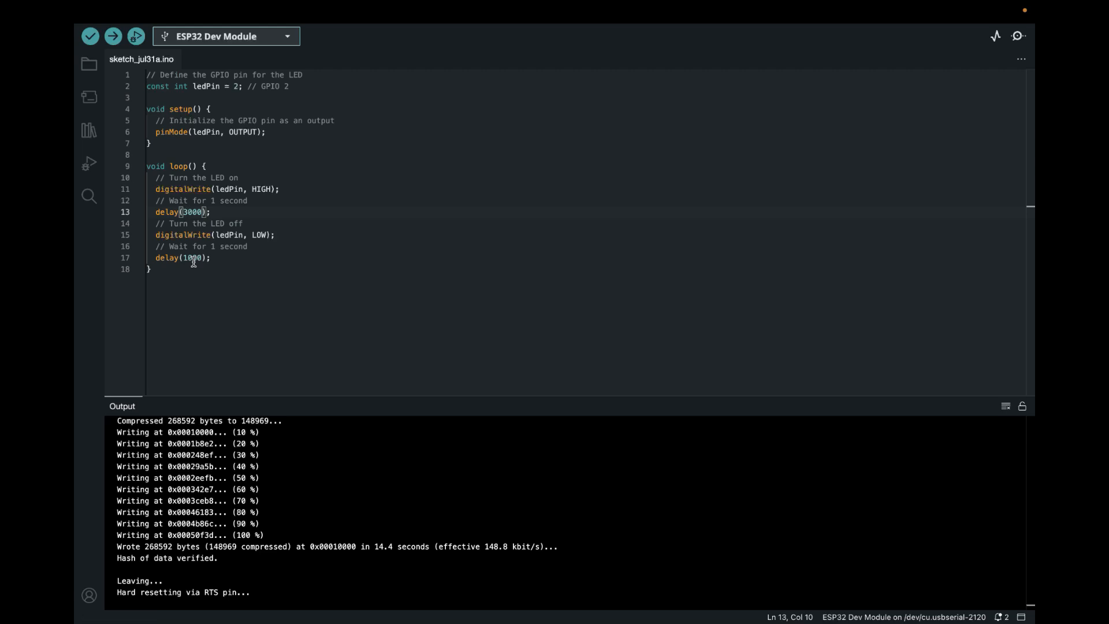
Upload the 3000 ms blink sketch to the ESP32 Dev Module until the hash is verified.
click(112, 36)
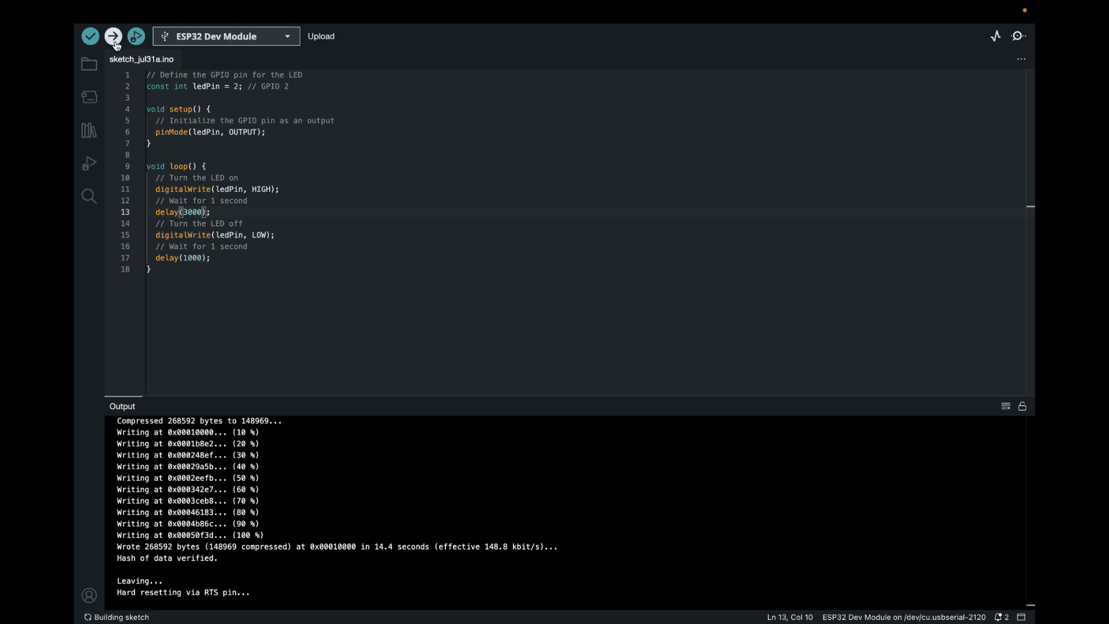
mouse_move(113, 36)
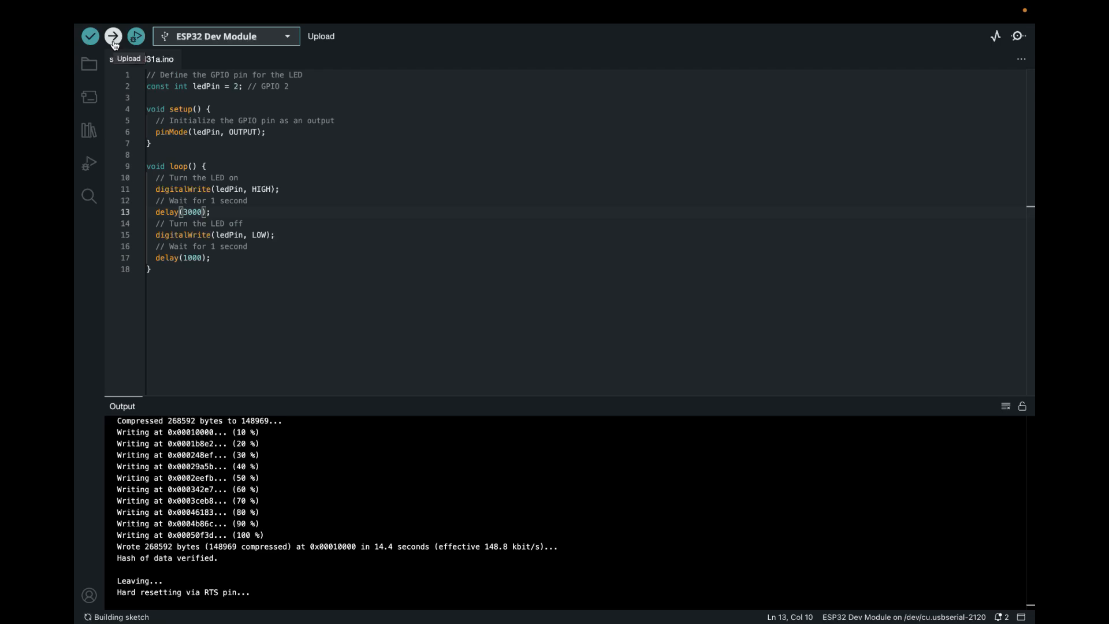
click(112, 36)
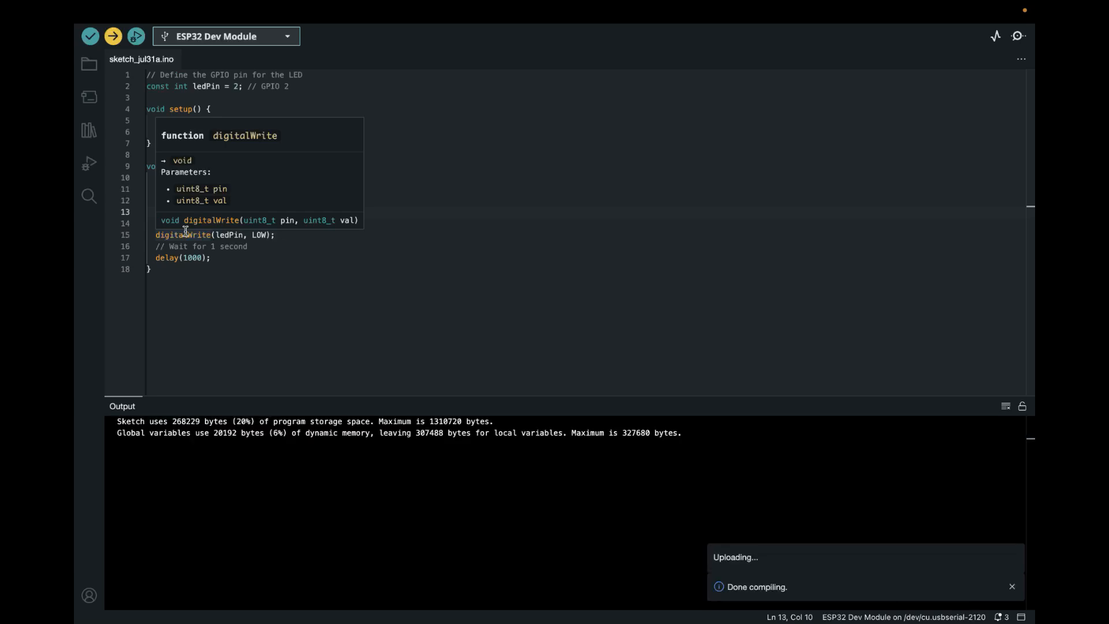
click(135, 36)
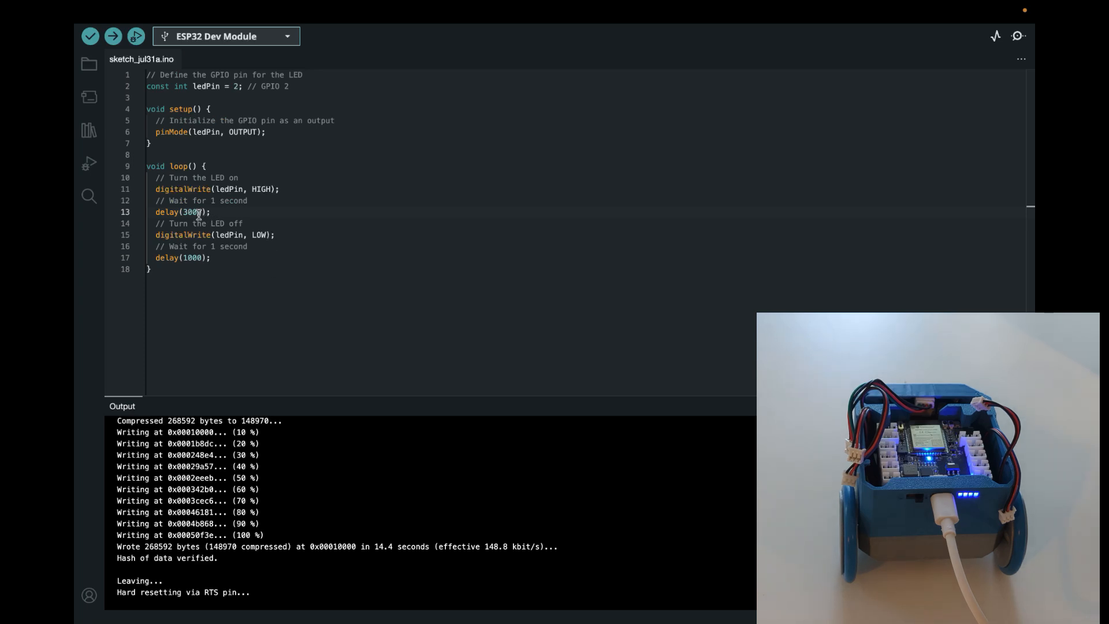
Set both loop delays to 500 ms and upload the edited sketch.
text(500)
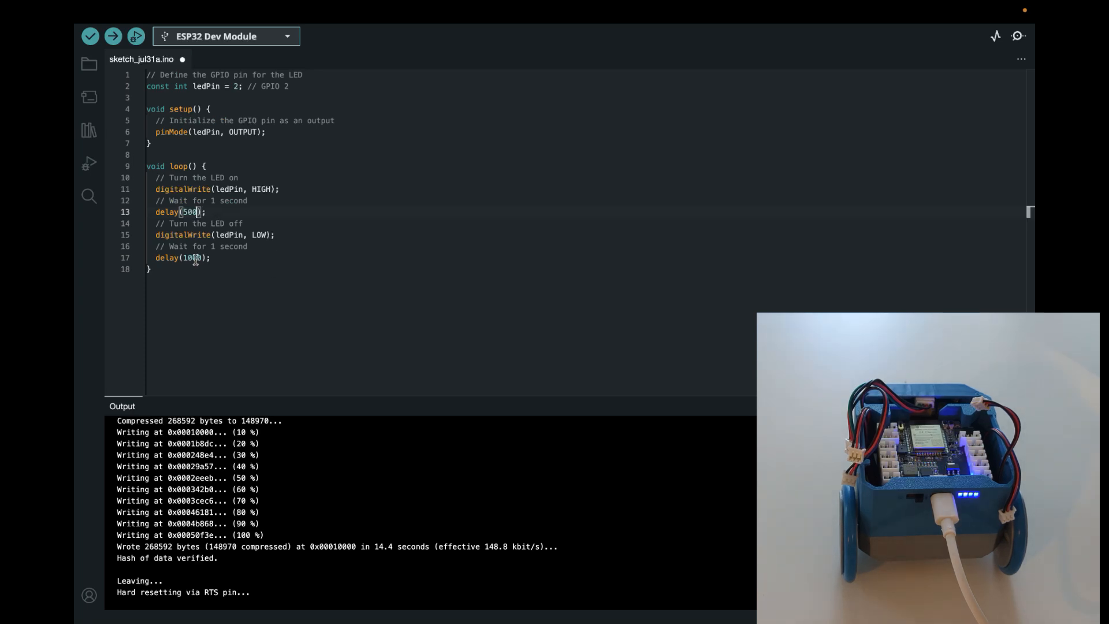
click(90, 35)
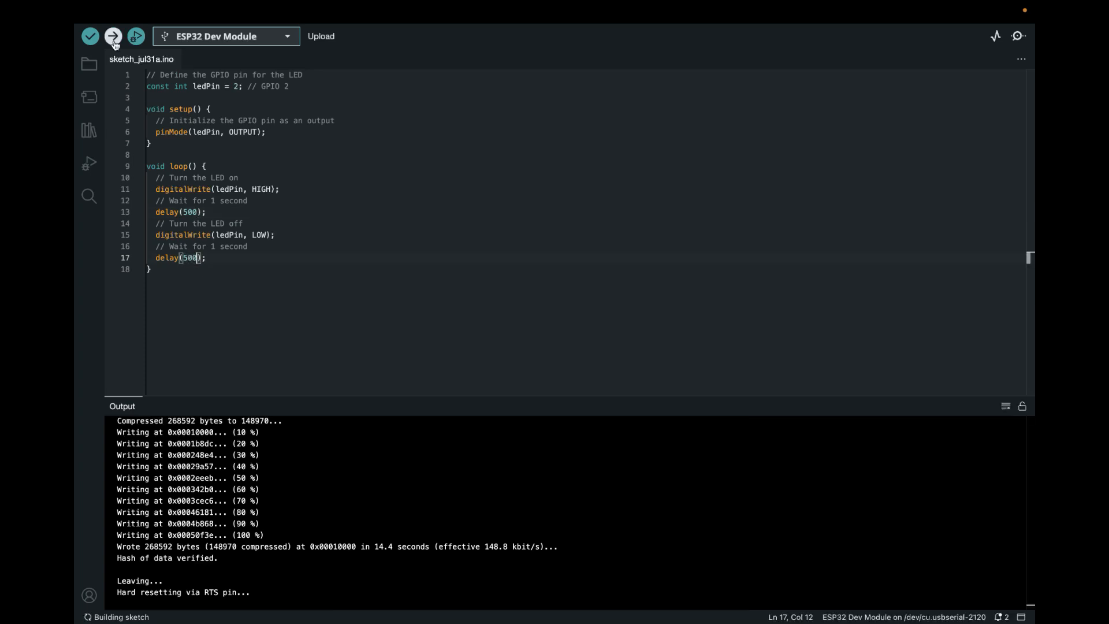
click(113, 36)
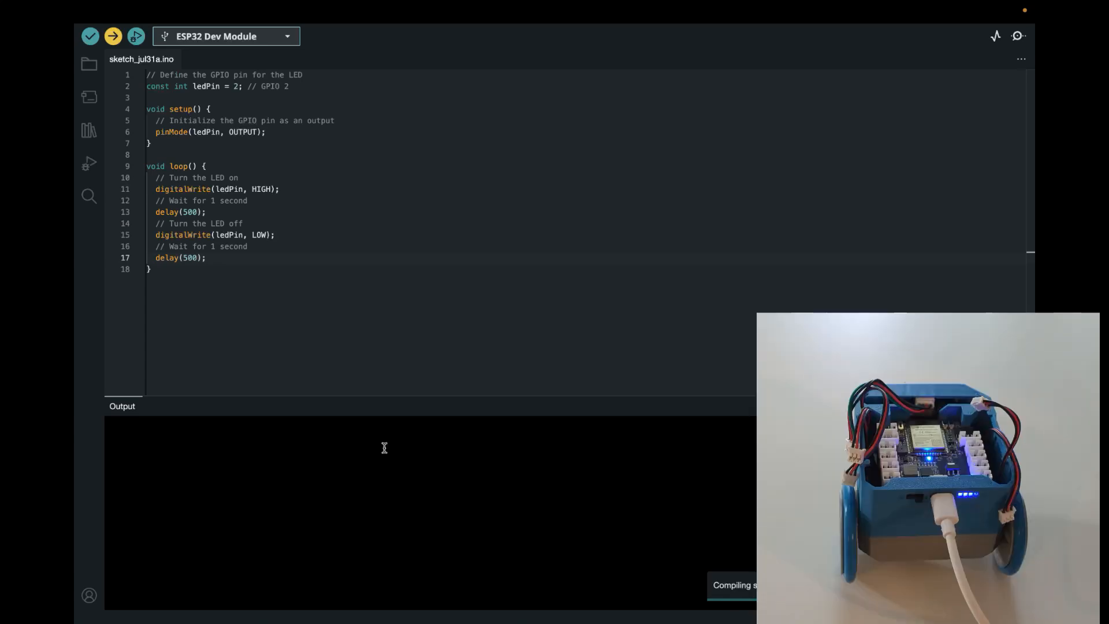
click(113, 36)
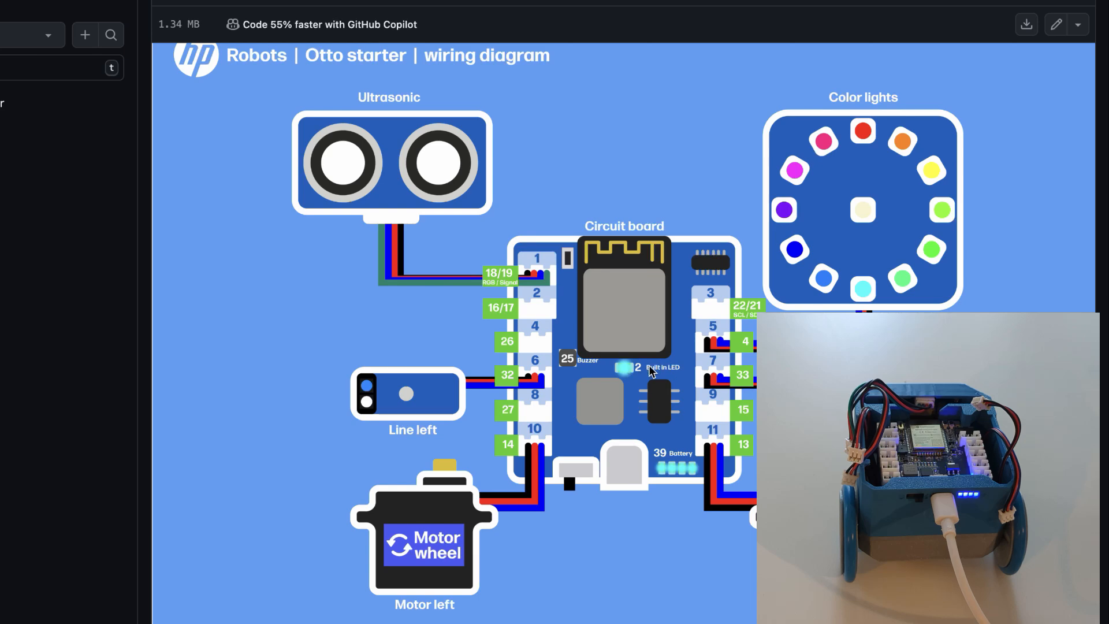
mouse_move(536, 340)
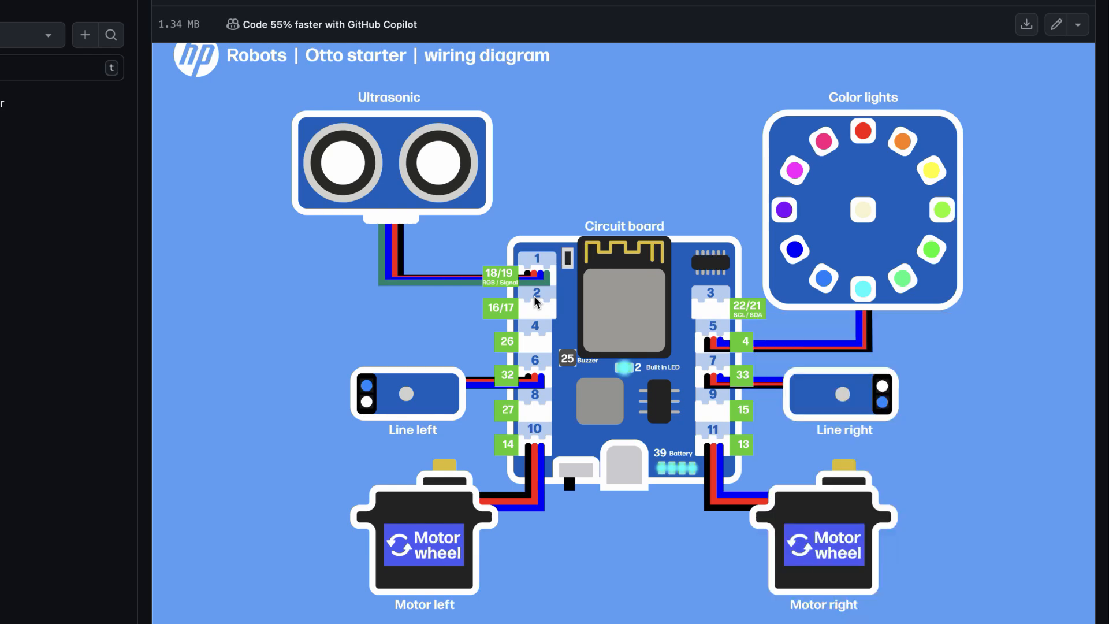
mouse_move(508, 315)
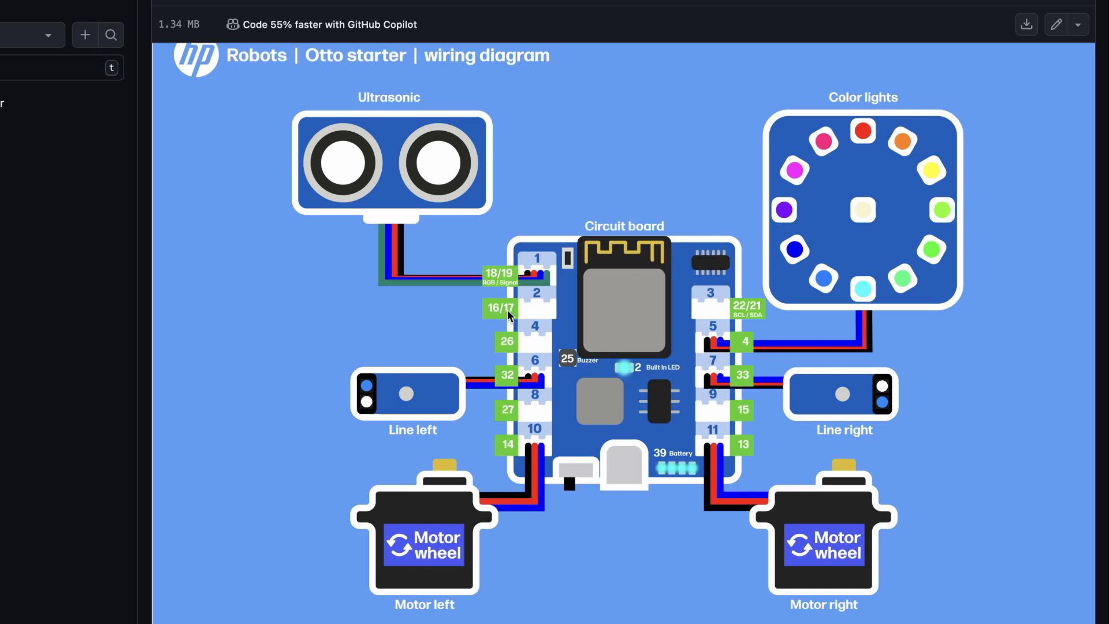
mouse_move(516, 293)
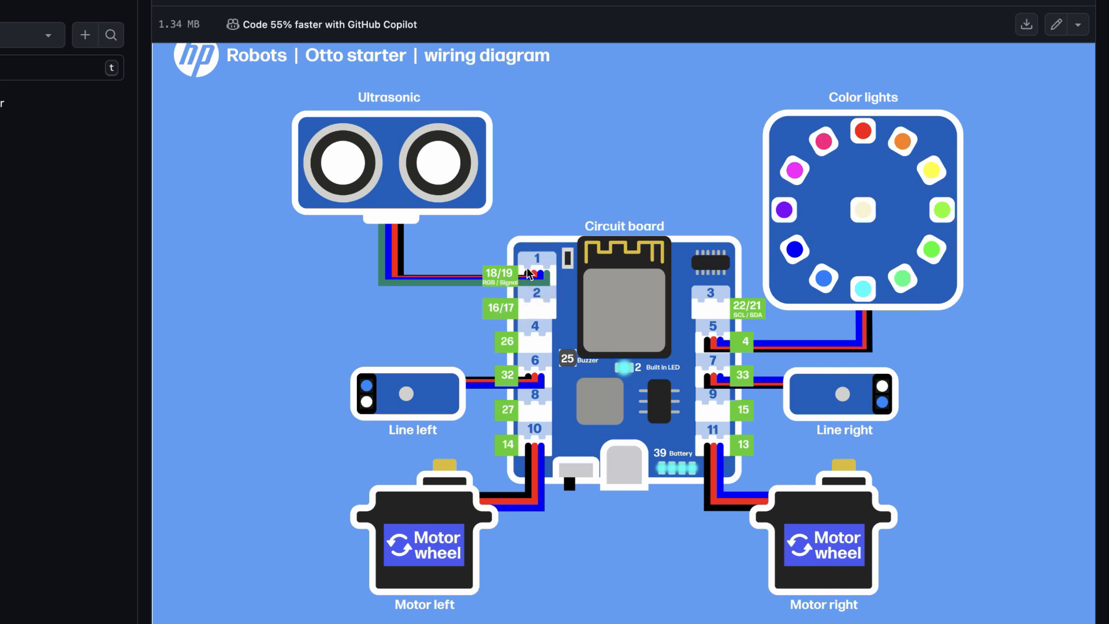
mouse_move(513, 329)
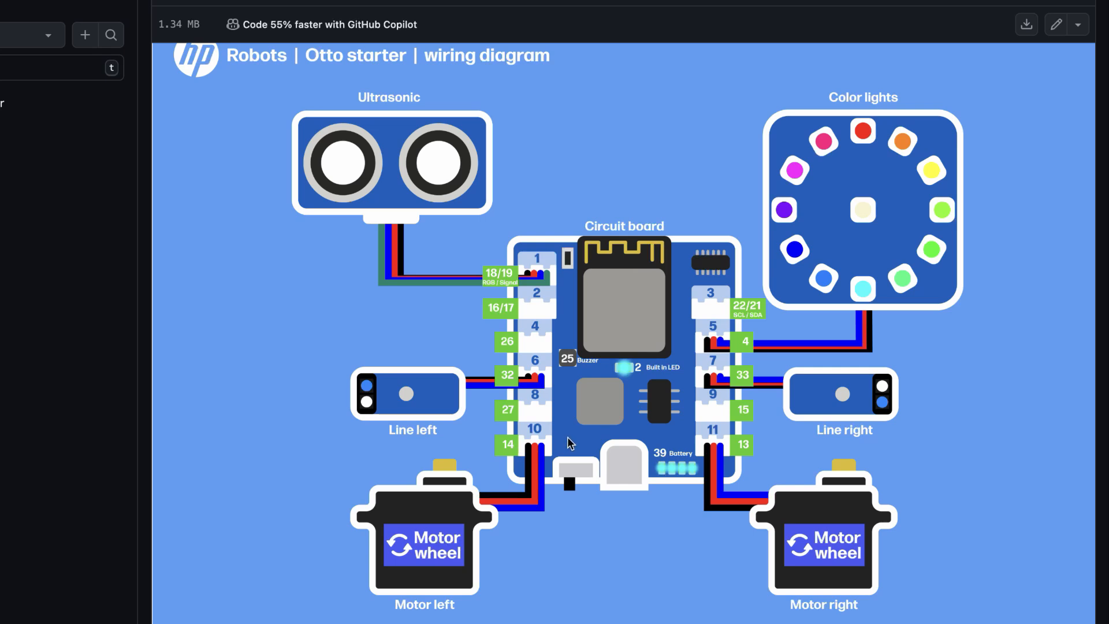
mouse_move(760, 394)
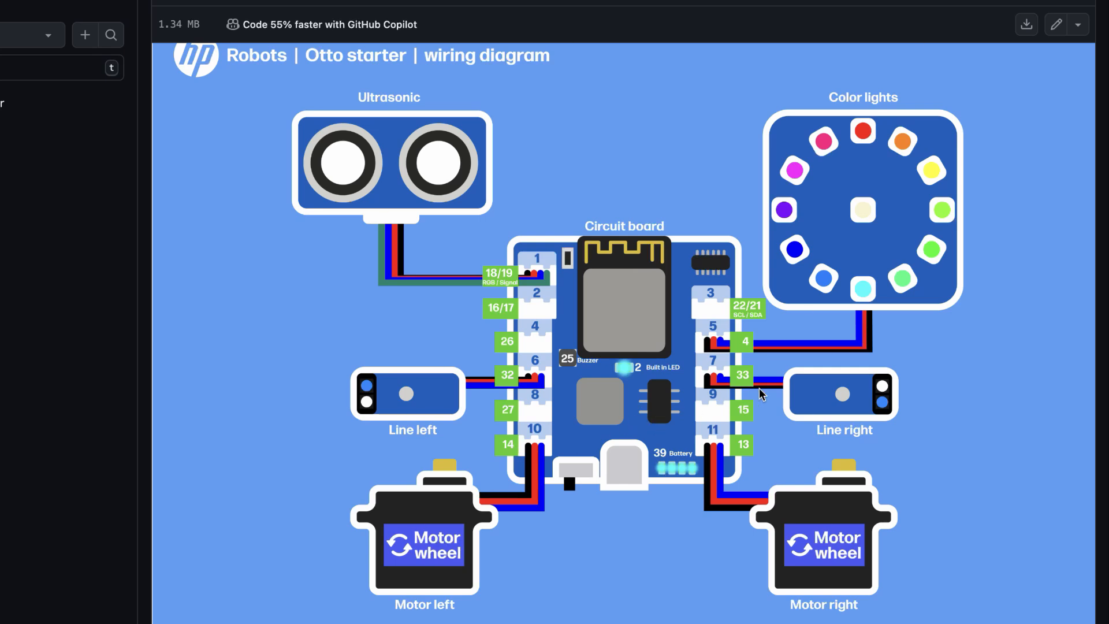
mouse_move(769, 382)
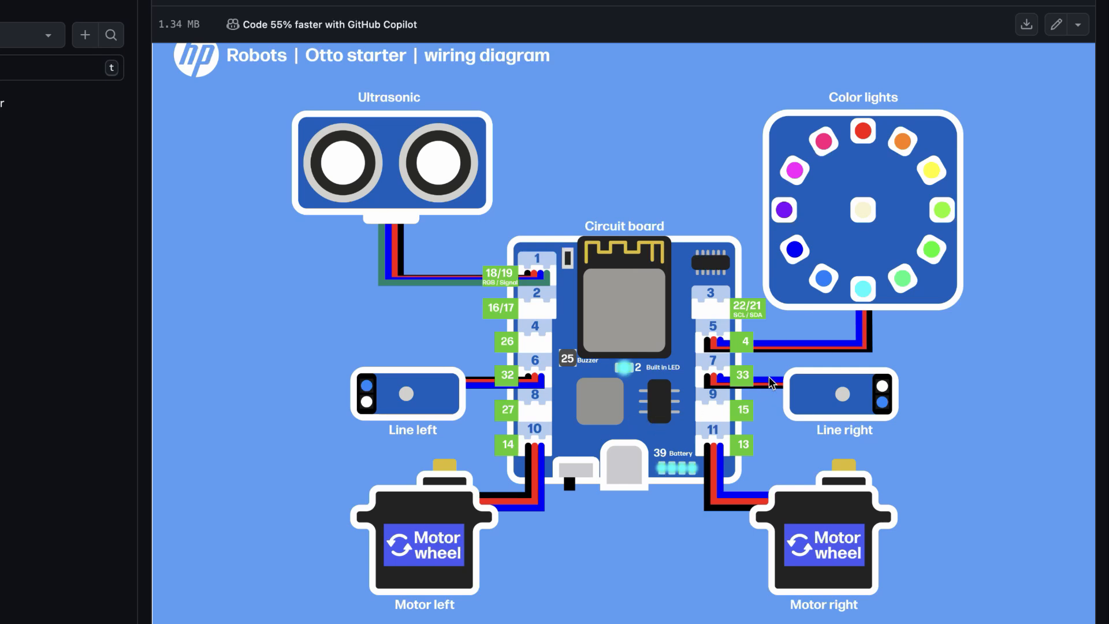
mouse_move(467, 224)
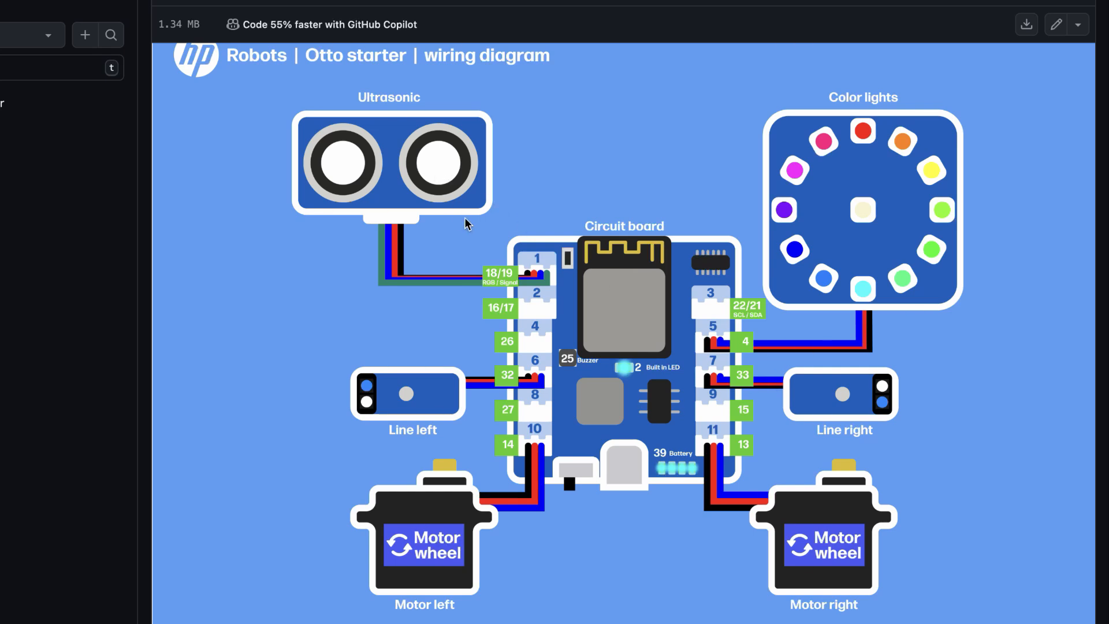
mouse_move(753, 182)
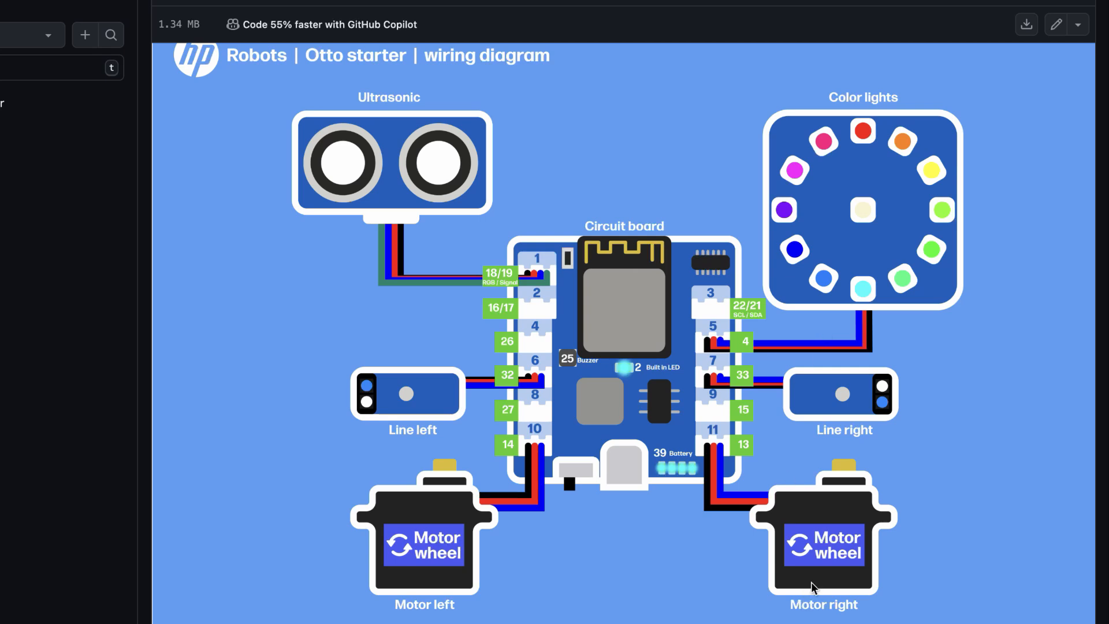
mouse_move(857, 488)
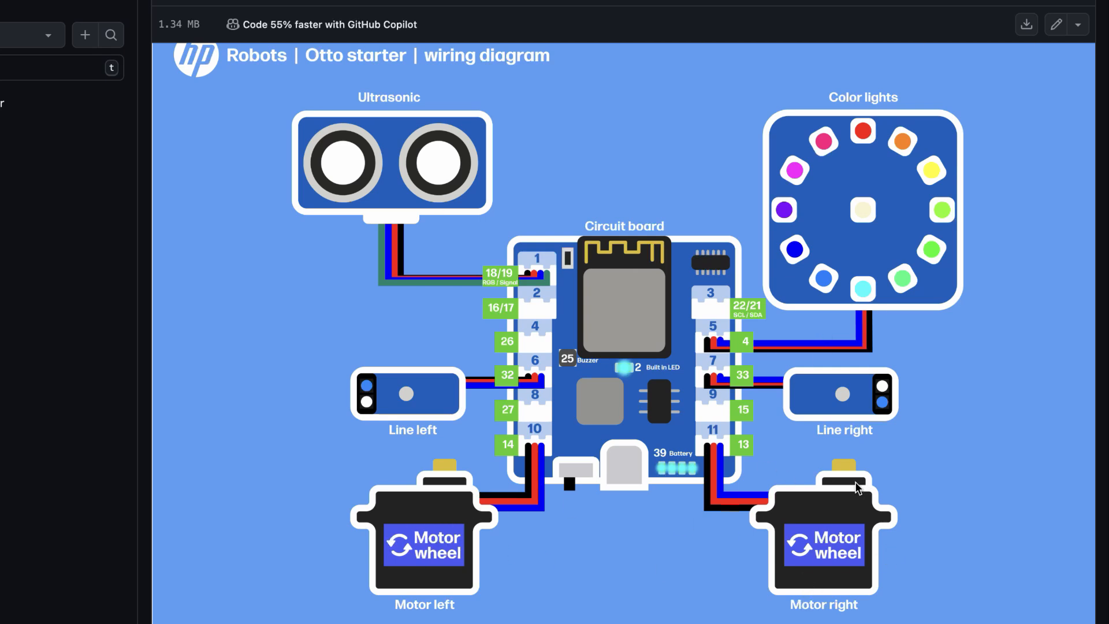
mouse_move(293, 414)
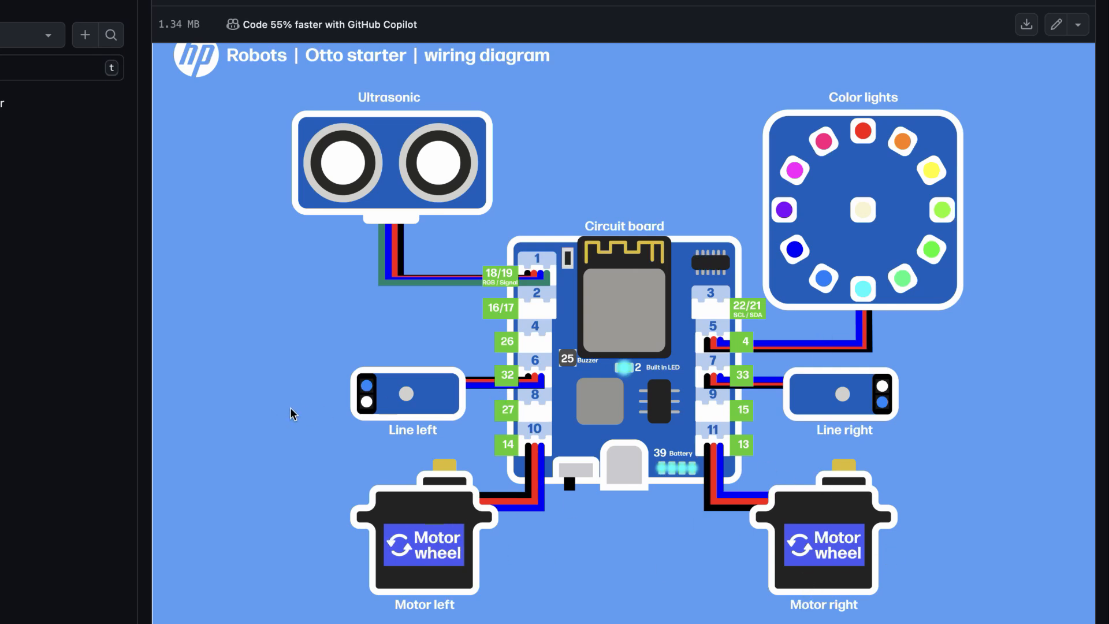
mouse_move(690, 405)
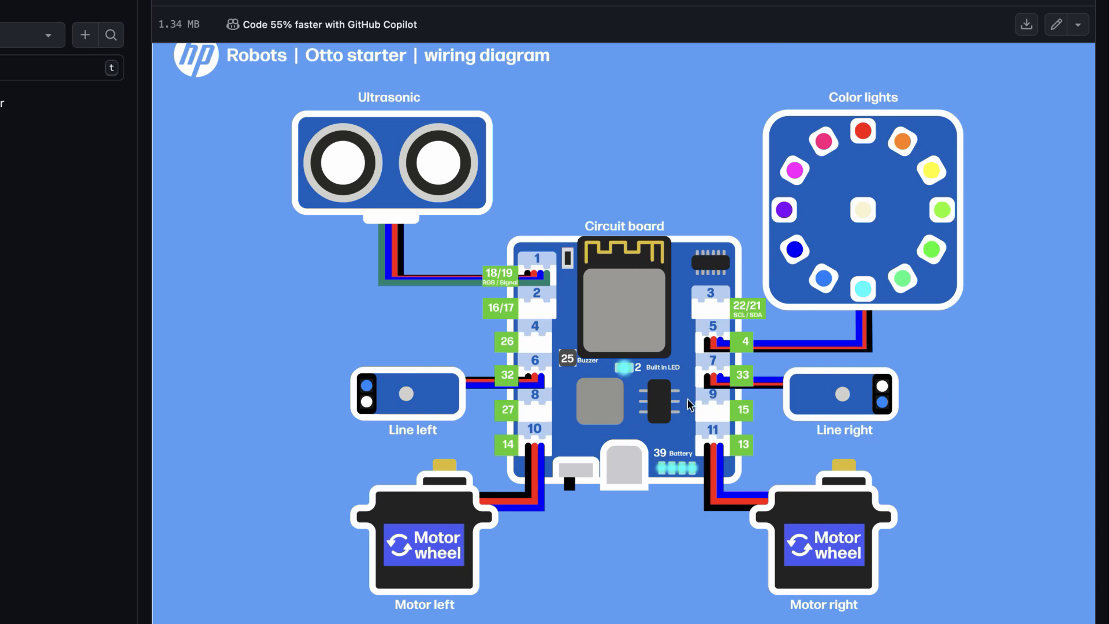
mouse_move(653, 444)
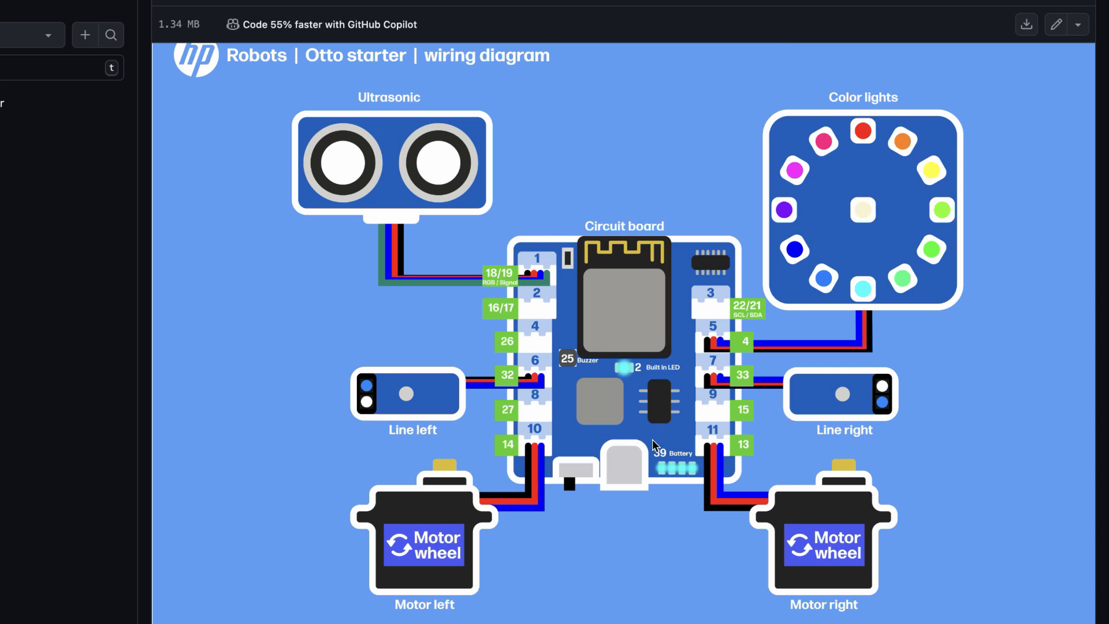